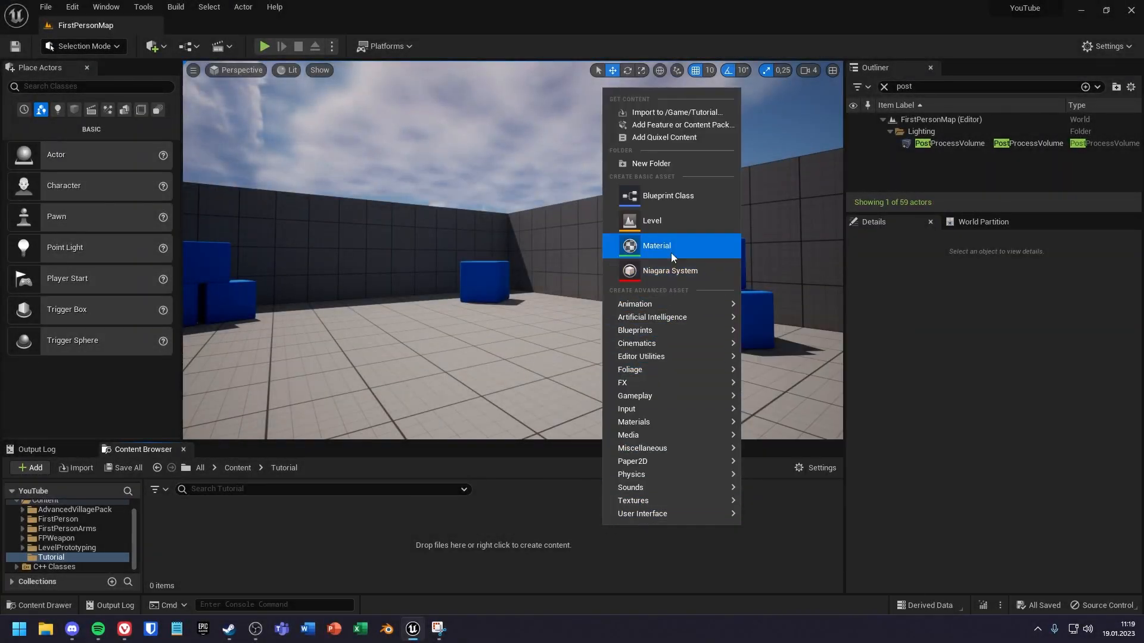
# Create the M_Celshader material asset and open it in the Material Editor
pyautogui.click(655, 246)
pyautogui.write('M_Celshader')
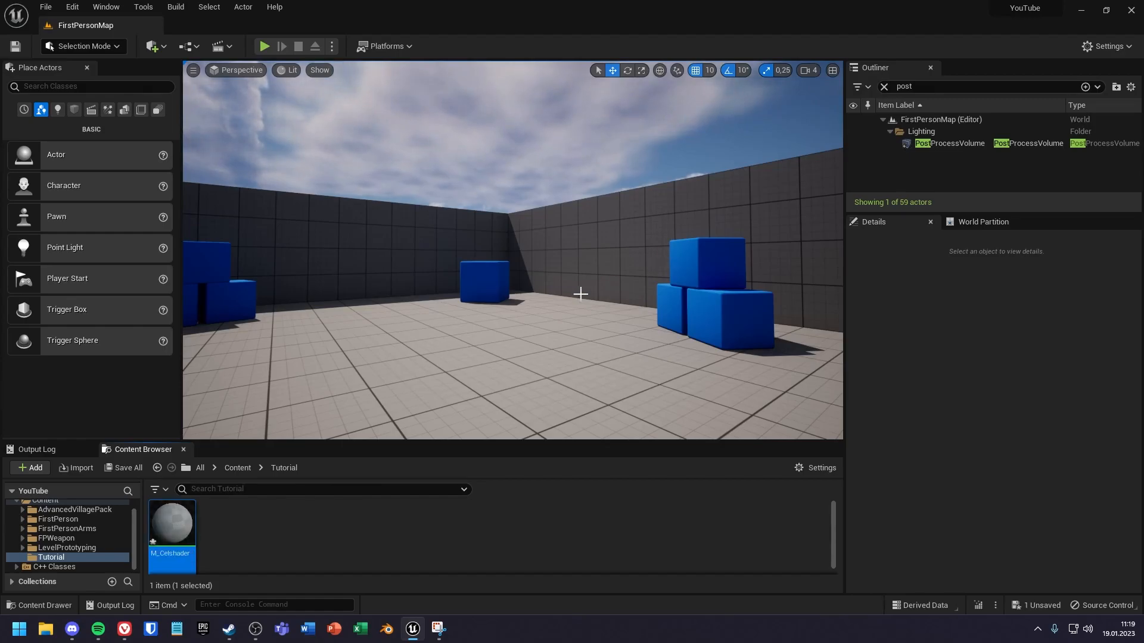
pyautogui.doubleClick(171, 521)
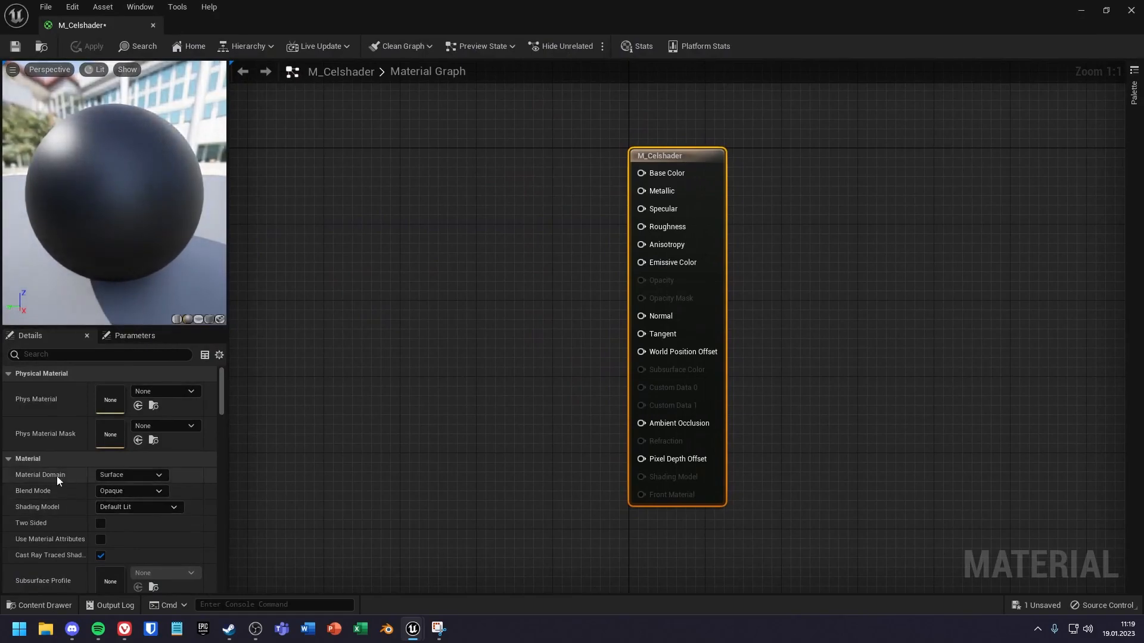
# Set Material Domain to Post Process and choose a Blendable Location
pyautogui.click(131, 475)
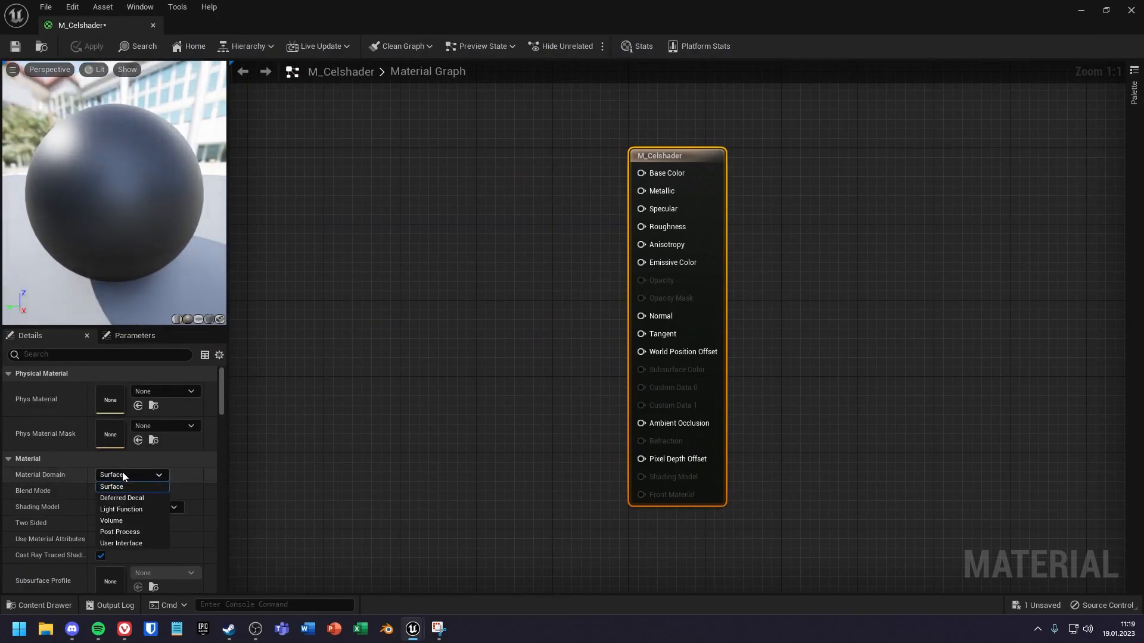
pyautogui.click(119, 531)
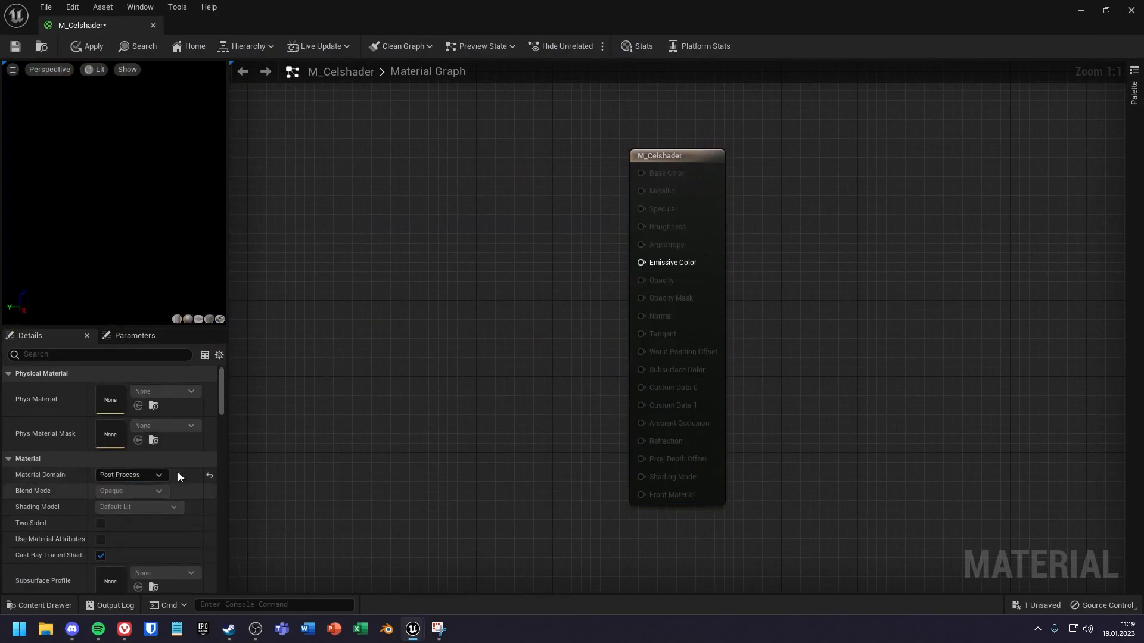
pyautogui.scroll(-3)
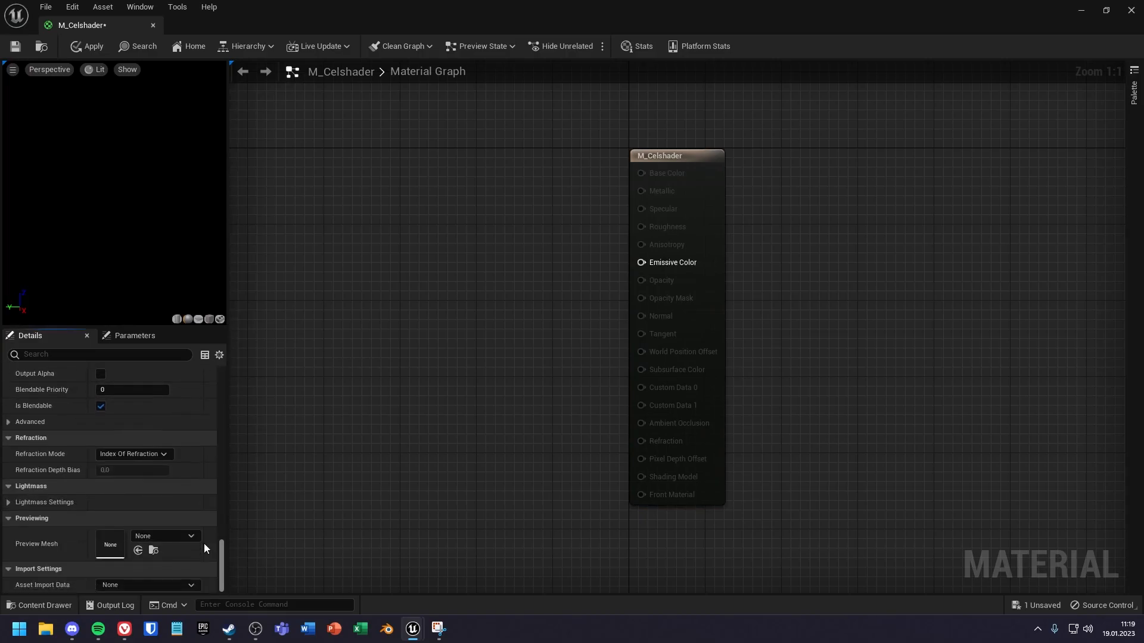
pyautogui.scroll(3)
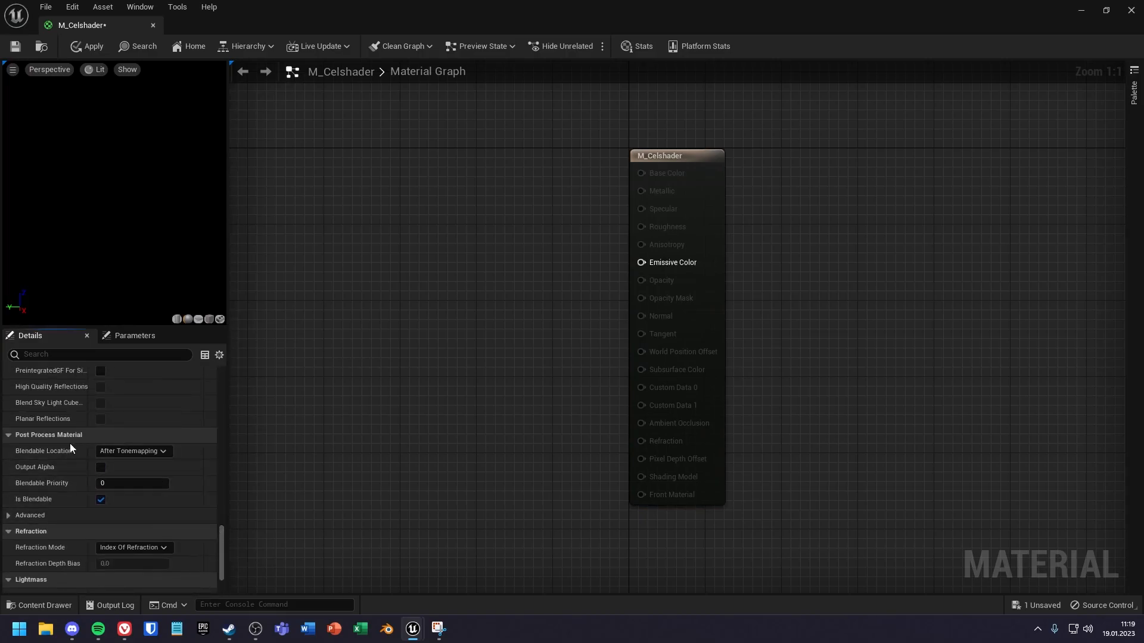
pyautogui.click(133, 451)
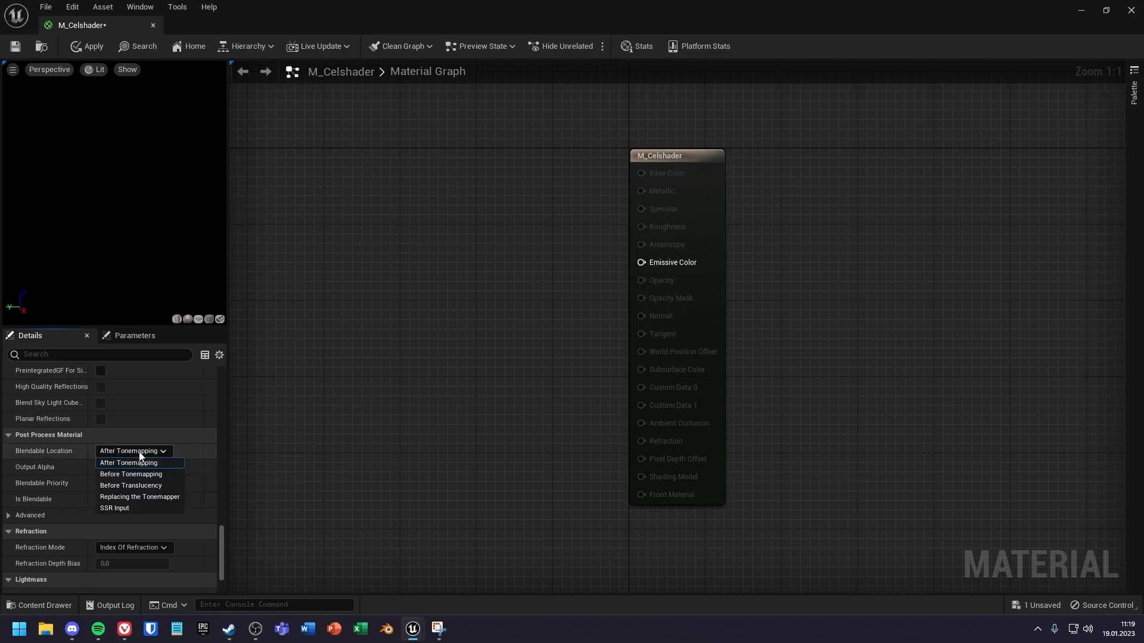
pyautogui.click(130, 473)
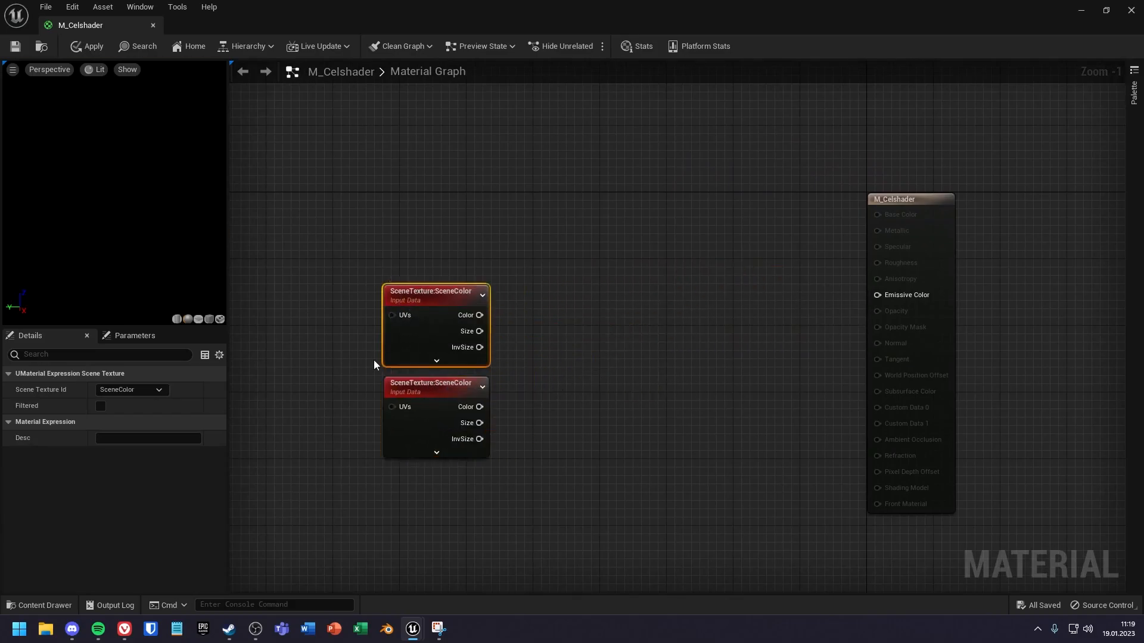
# Set the two SceneTexture nodes to PostProcessInput0 and DiffuseColor
pyautogui.click(131, 389)
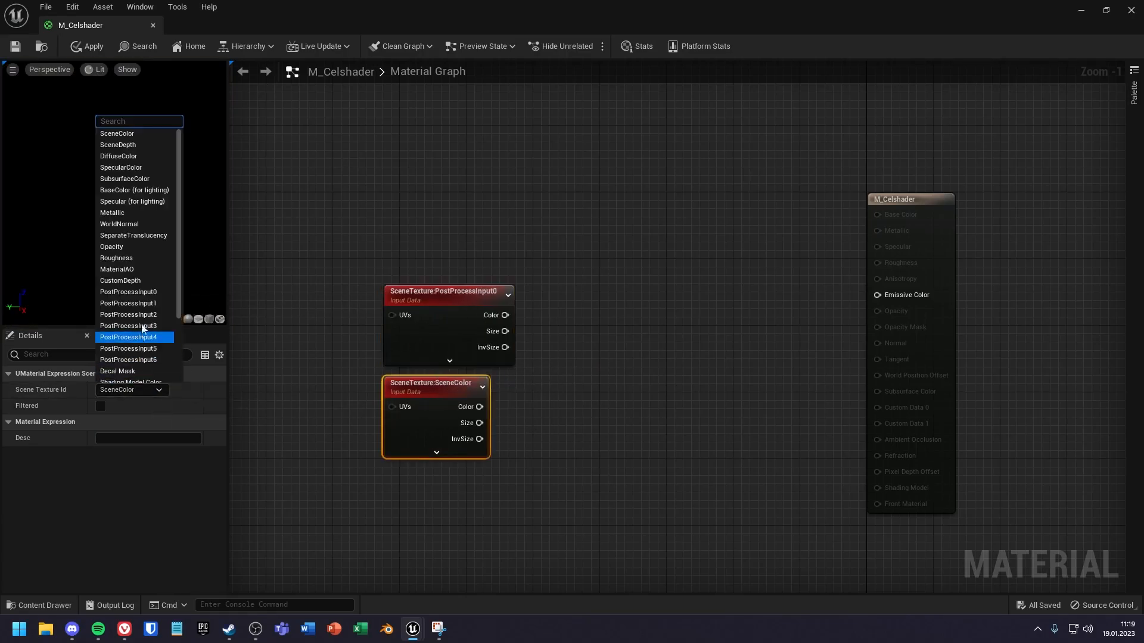
pyautogui.click(117, 156)
pyautogui.write('divi')
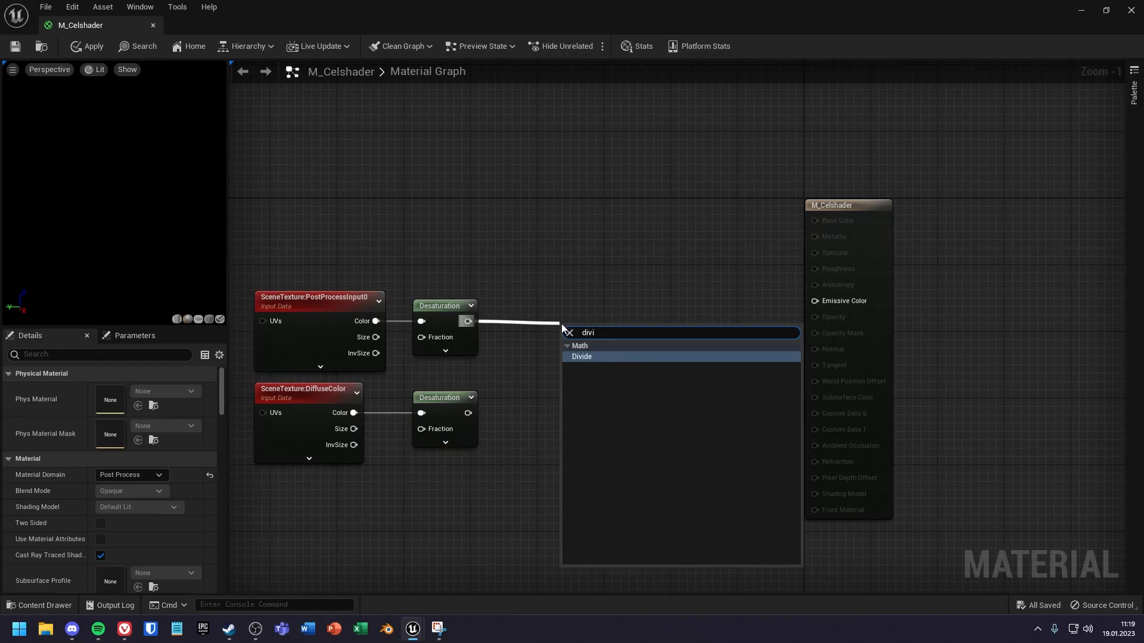
# Chain a Divide node, then a Clamp node, after the desaturated scene
pyautogui.click(581, 356)
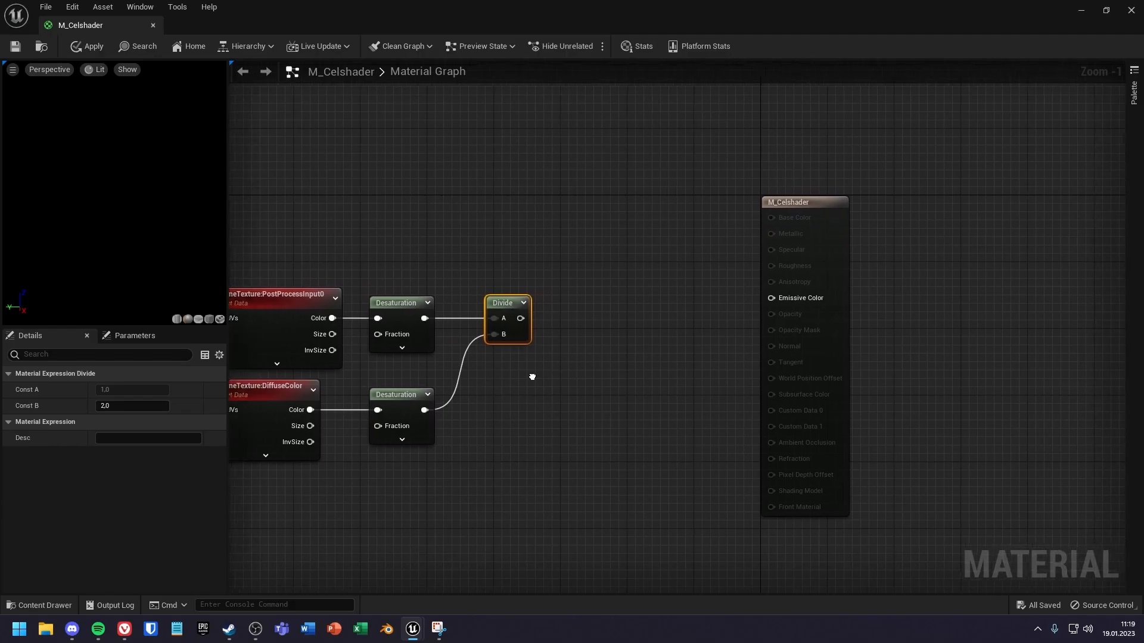
pyautogui.write('cl')
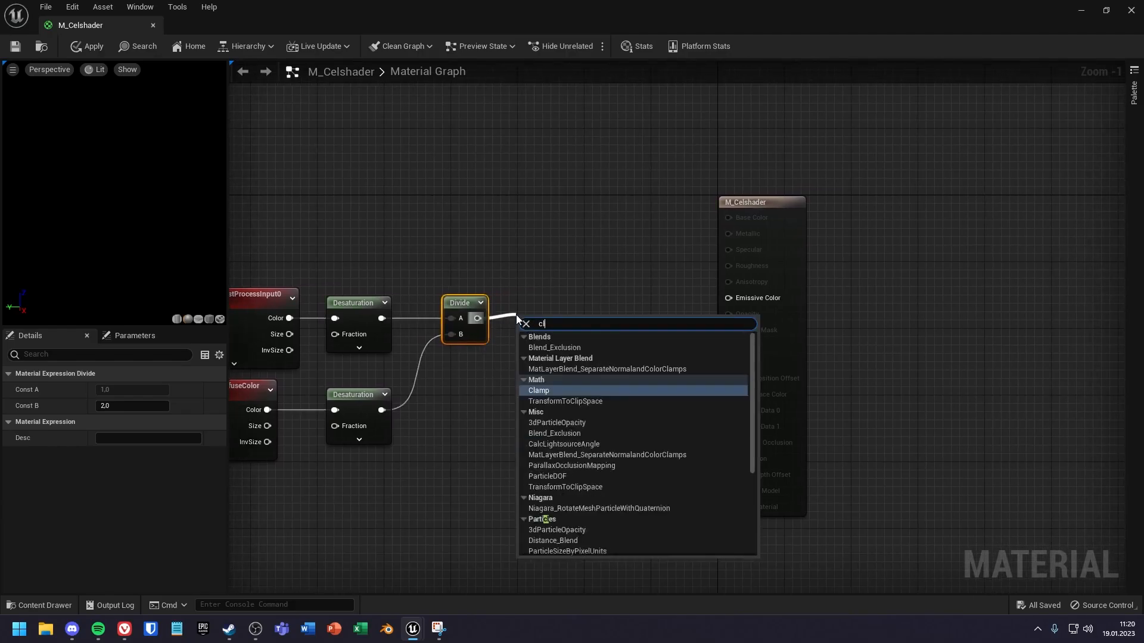
pyautogui.click(538, 390)
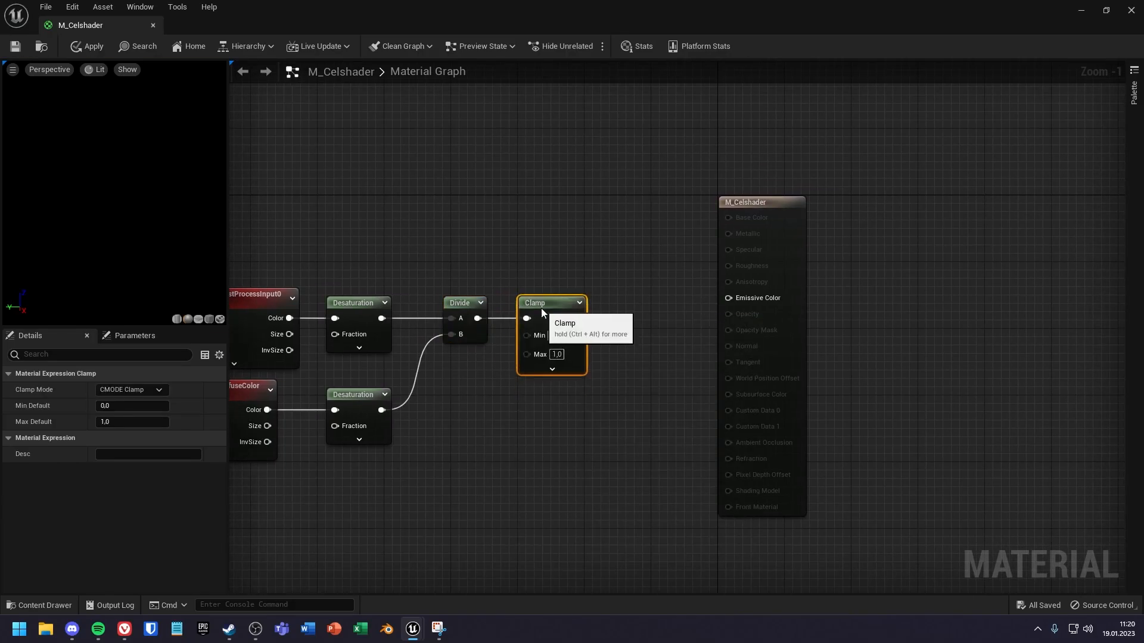
pyautogui.scroll(-3)
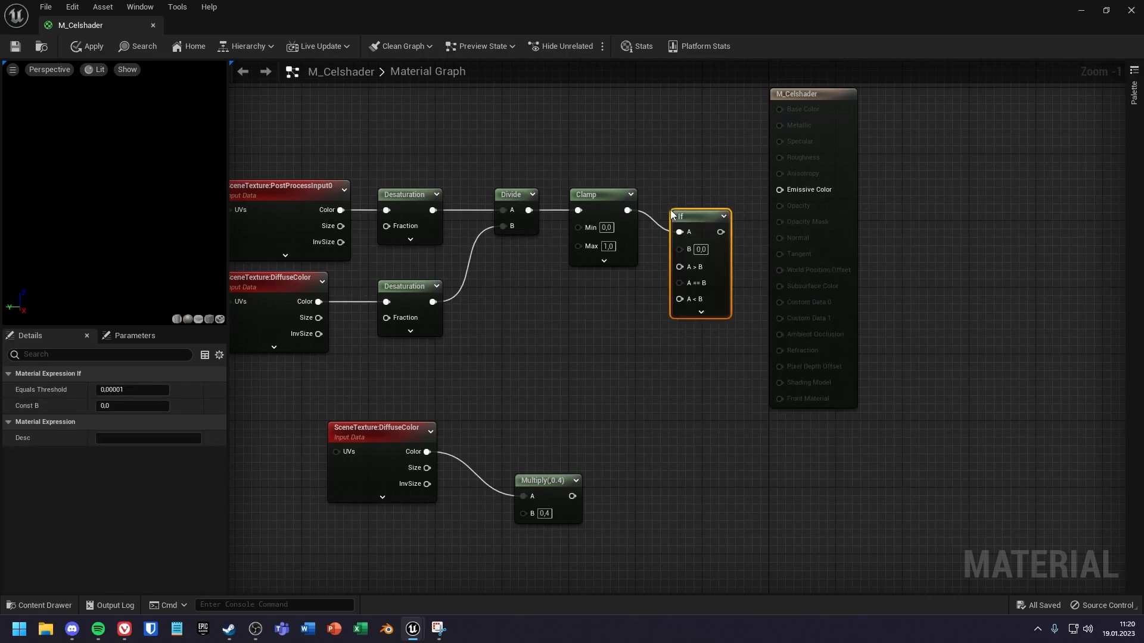
# Wire DiffuseColor to the If node's A>B pin and the 0.4 Multiply to A<B
pyautogui.click(564, 355)
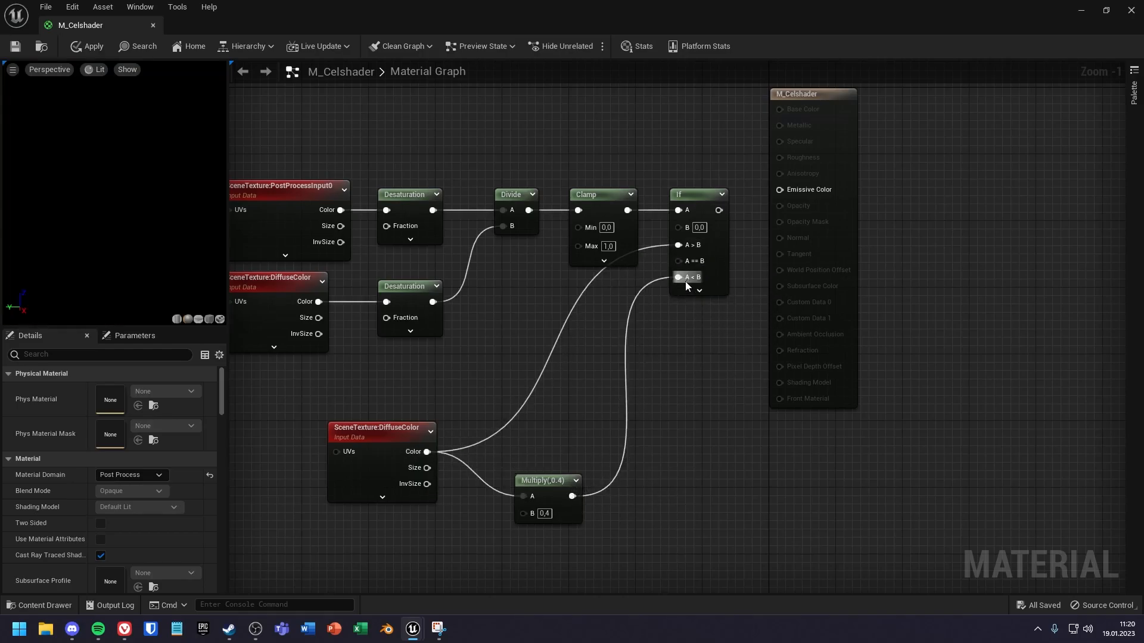
pyautogui.scroll(-3)
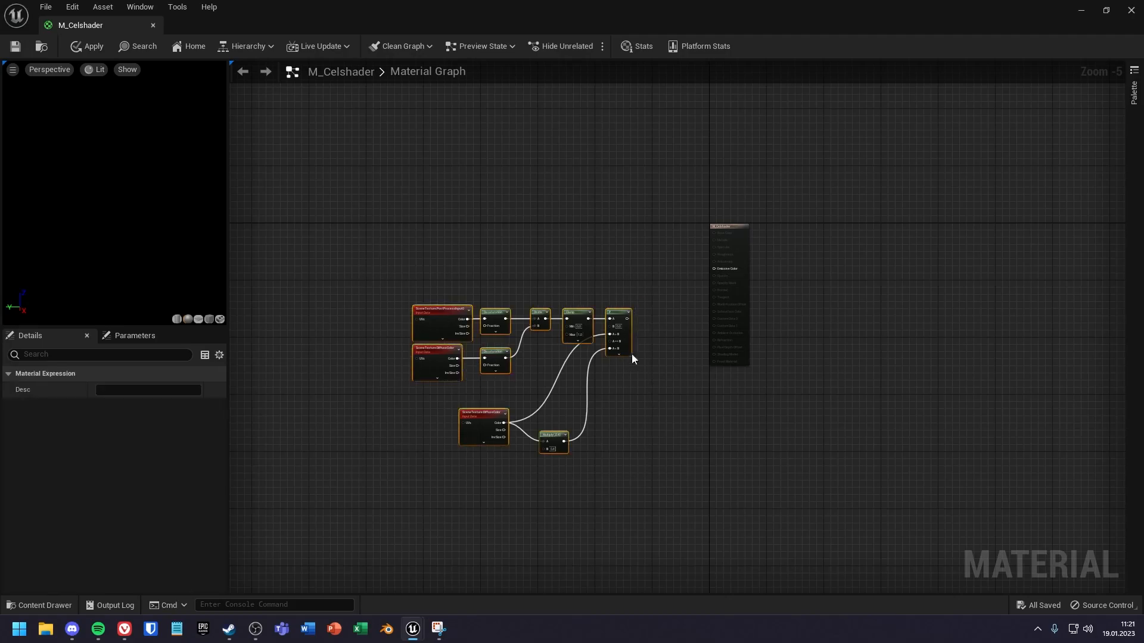
pyautogui.scroll(3)
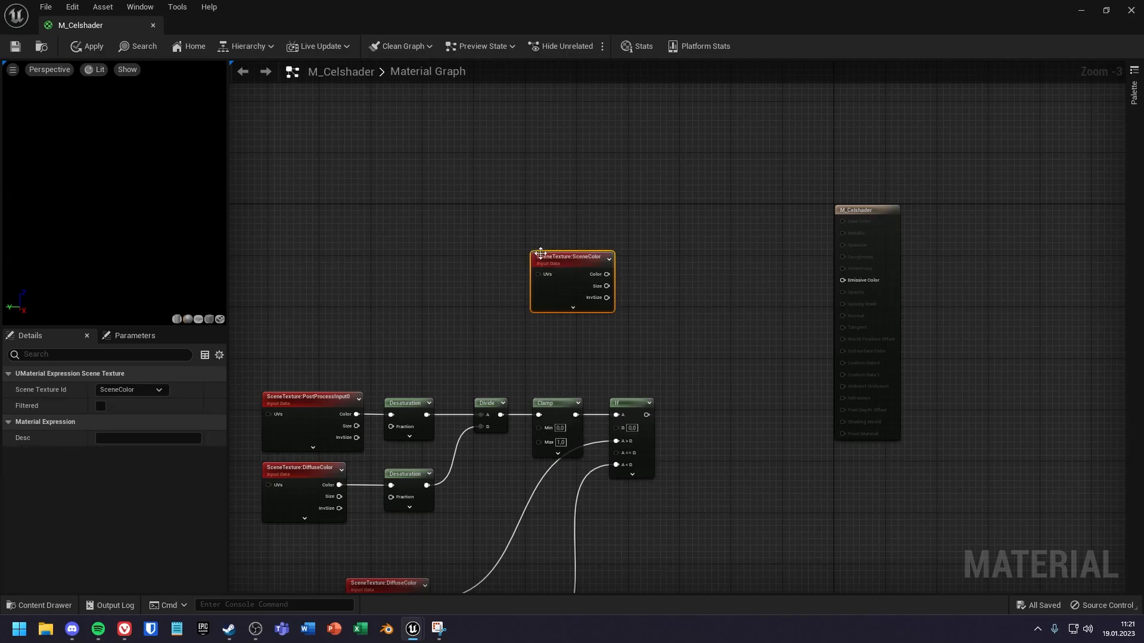
# Add a SceneDepth scene texture feeding a Divide node with divisor 1000000
pyautogui.click(131, 388)
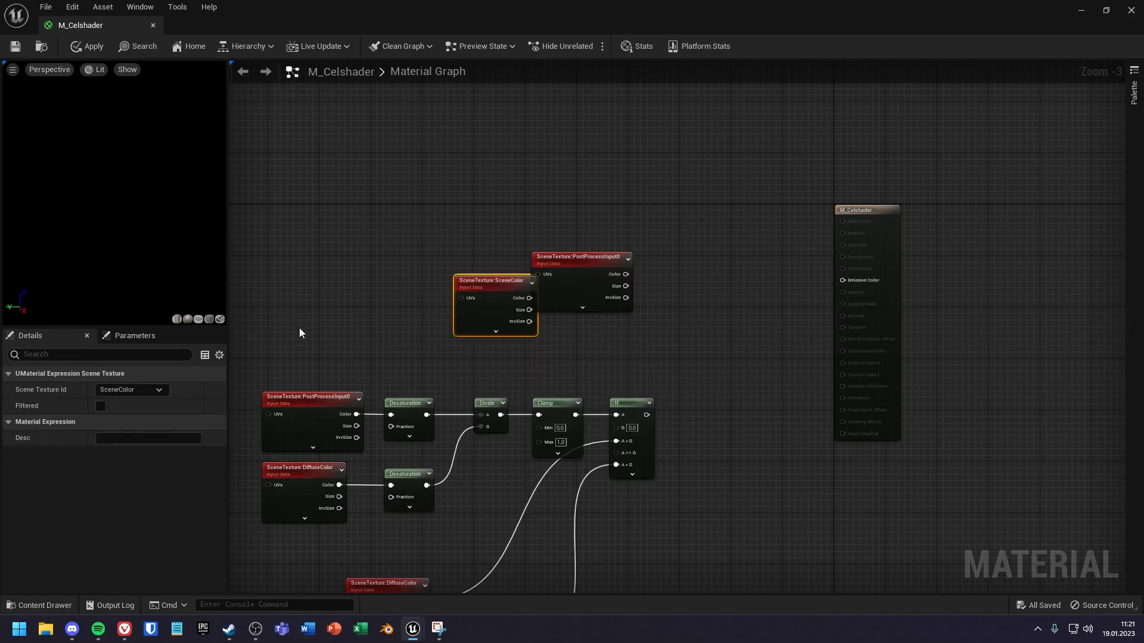
pyautogui.click(131, 389)
pyautogui.write('sce')
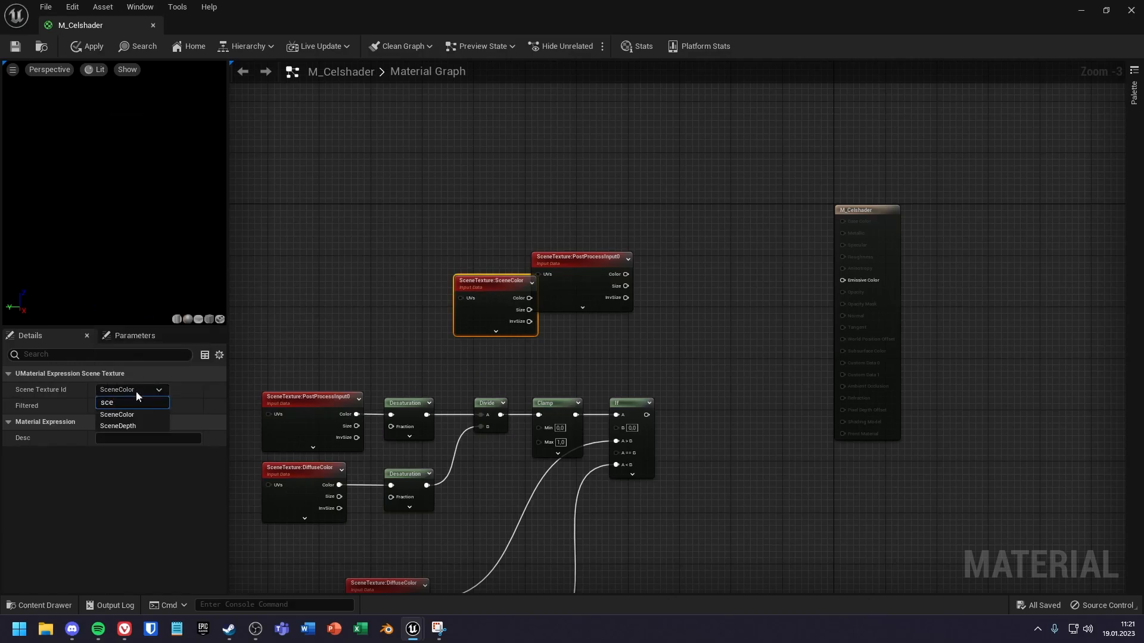
pyautogui.click(118, 426)
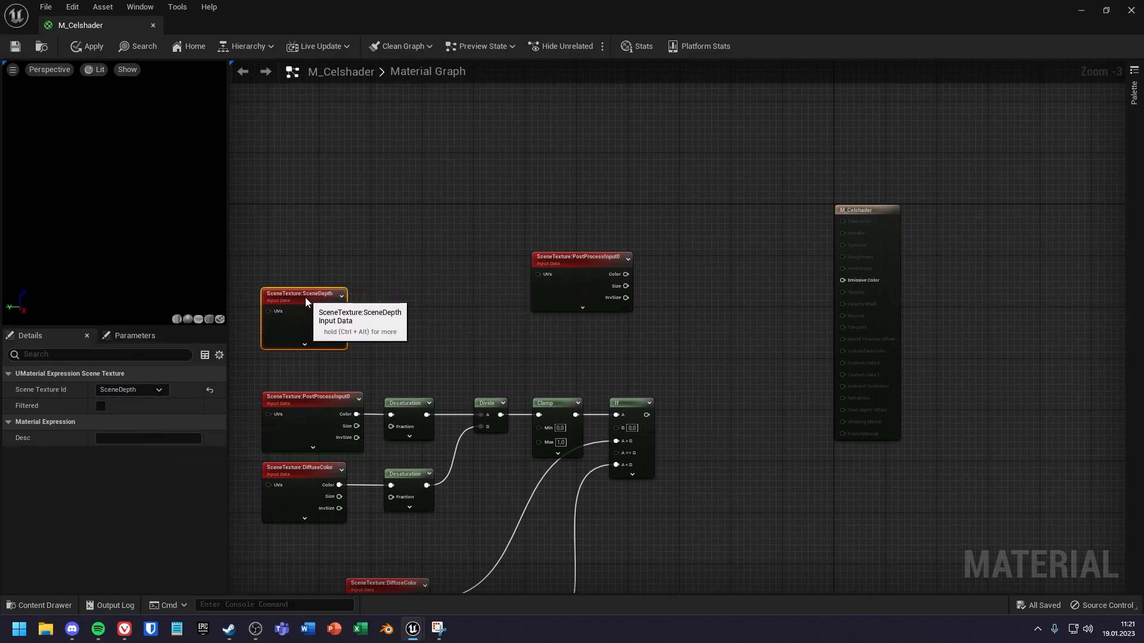
pyautogui.click(488, 240)
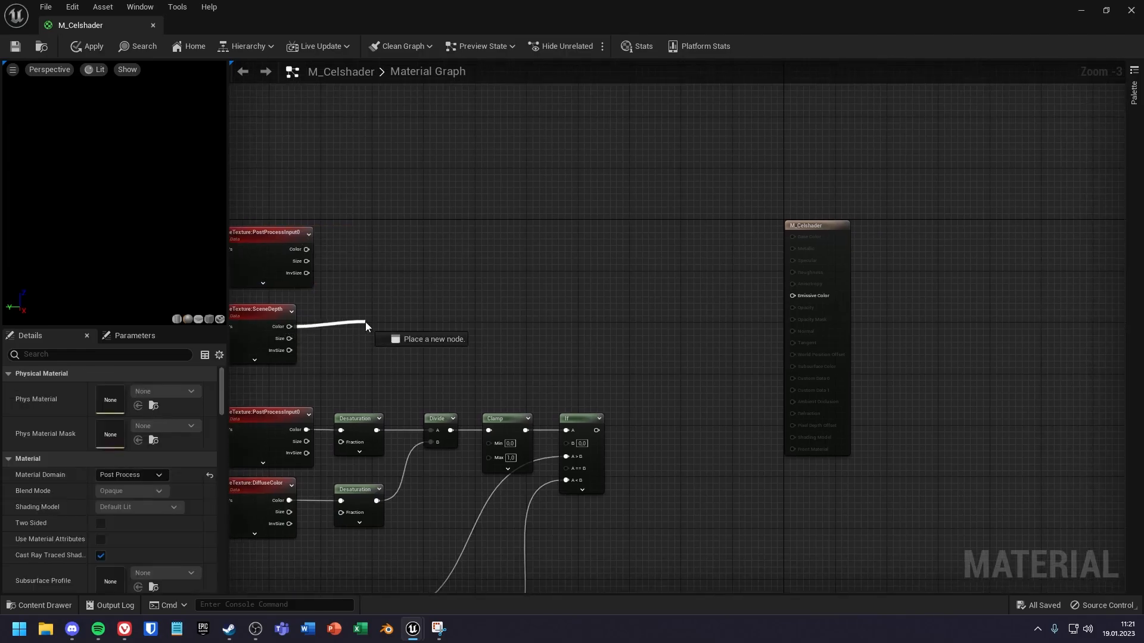
pyautogui.click(389, 338)
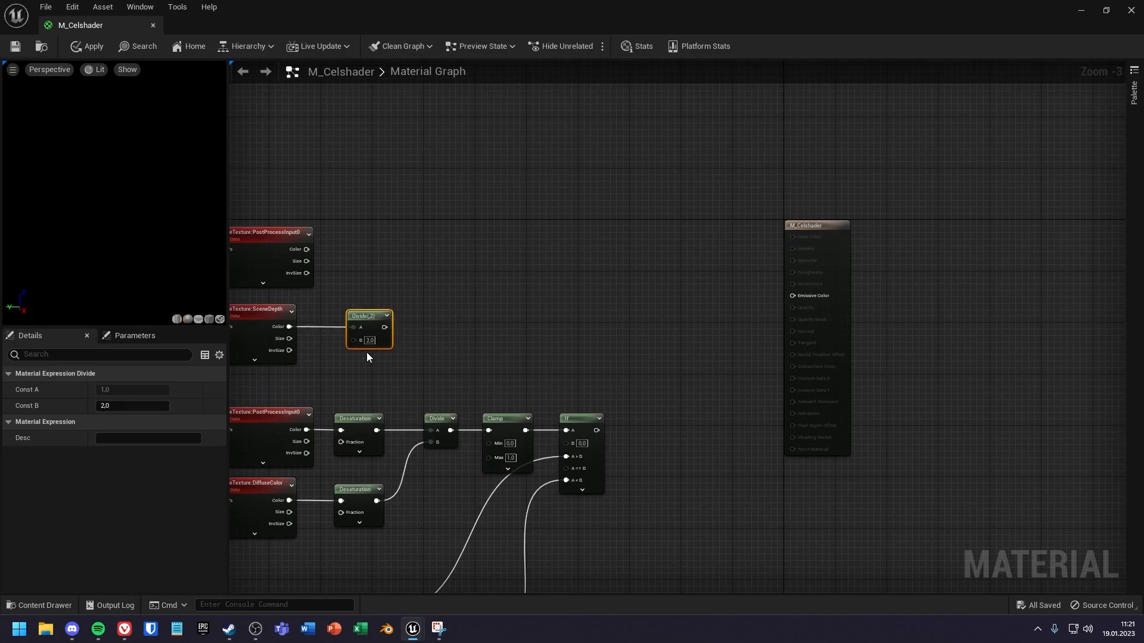
pyautogui.moveTo(363, 340)
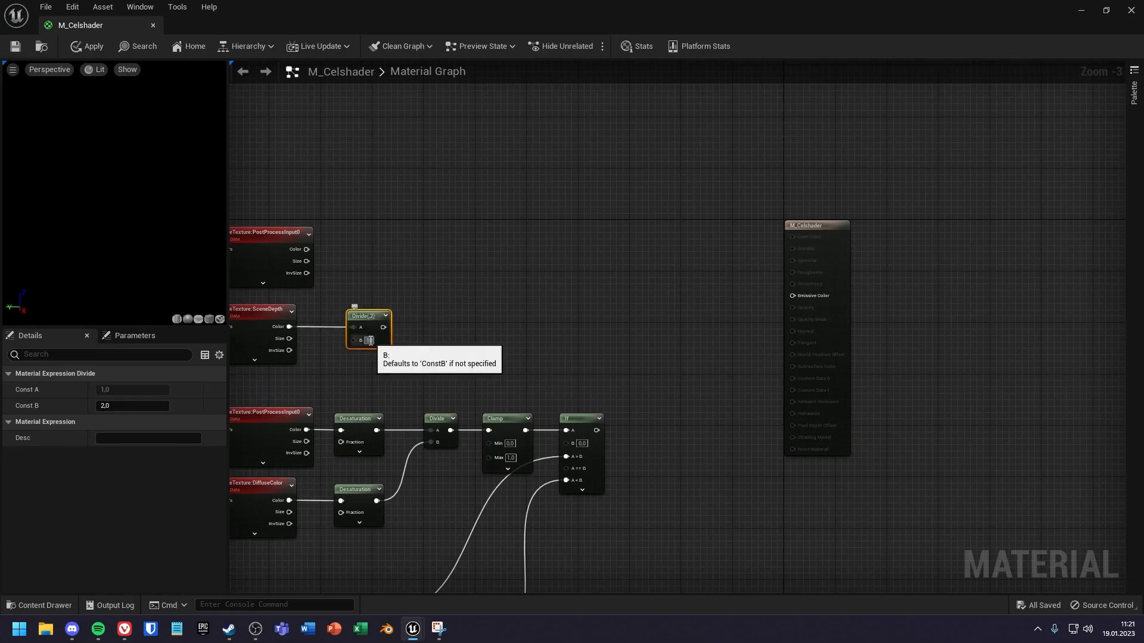
pyautogui.click(374, 340)
pyautogui.write('100000')
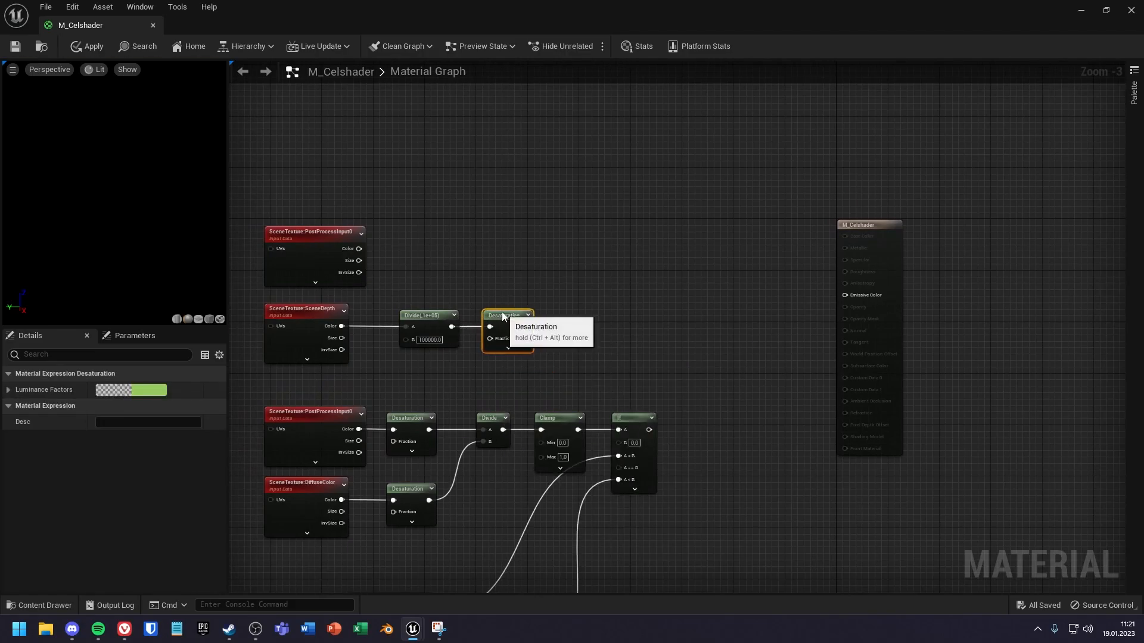
# Route the second If node's result into the material's Emissive Color
pyautogui.click(642, 276)
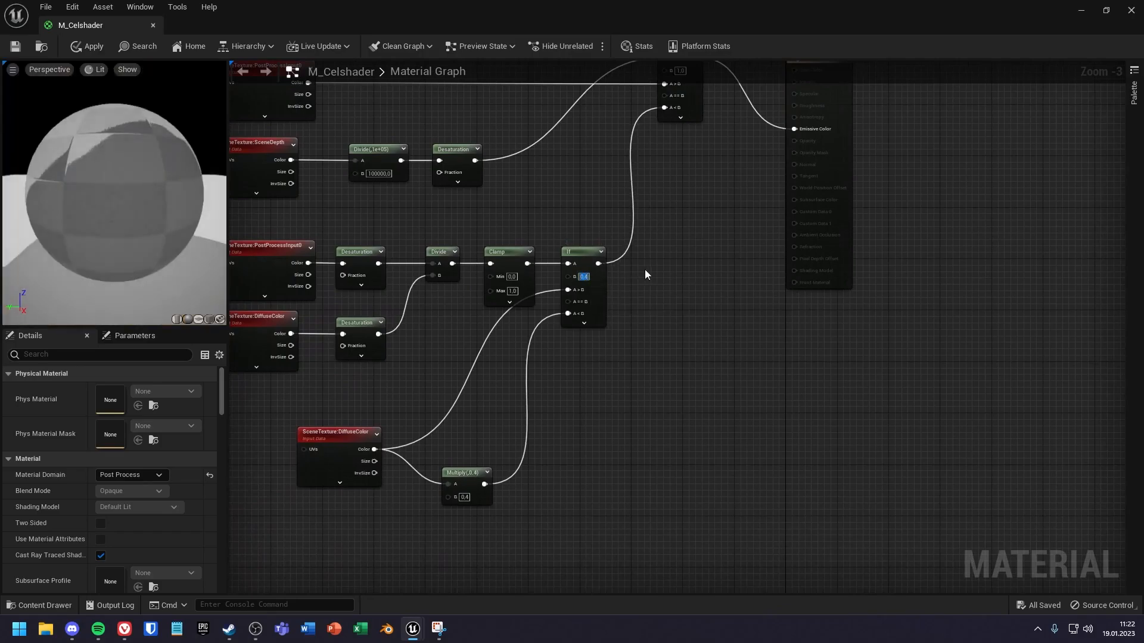
pyautogui.click(93, 46)
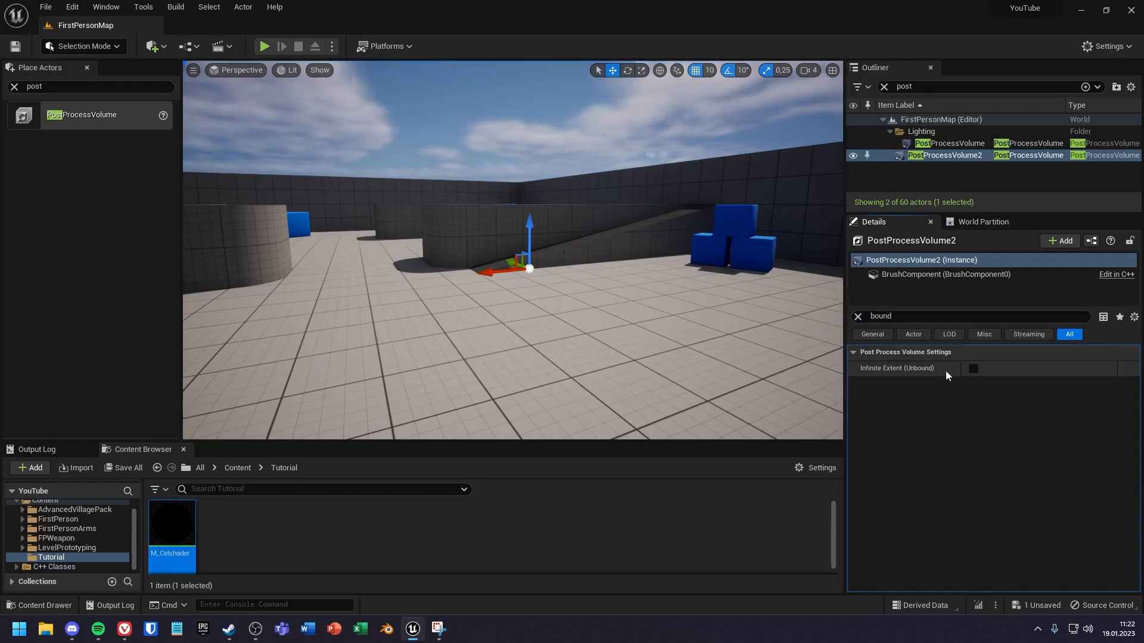
# Enable Infinite Extent on PostProcessVolume2 and add an empty Post Process Materials element
pyautogui.click(972, 368)
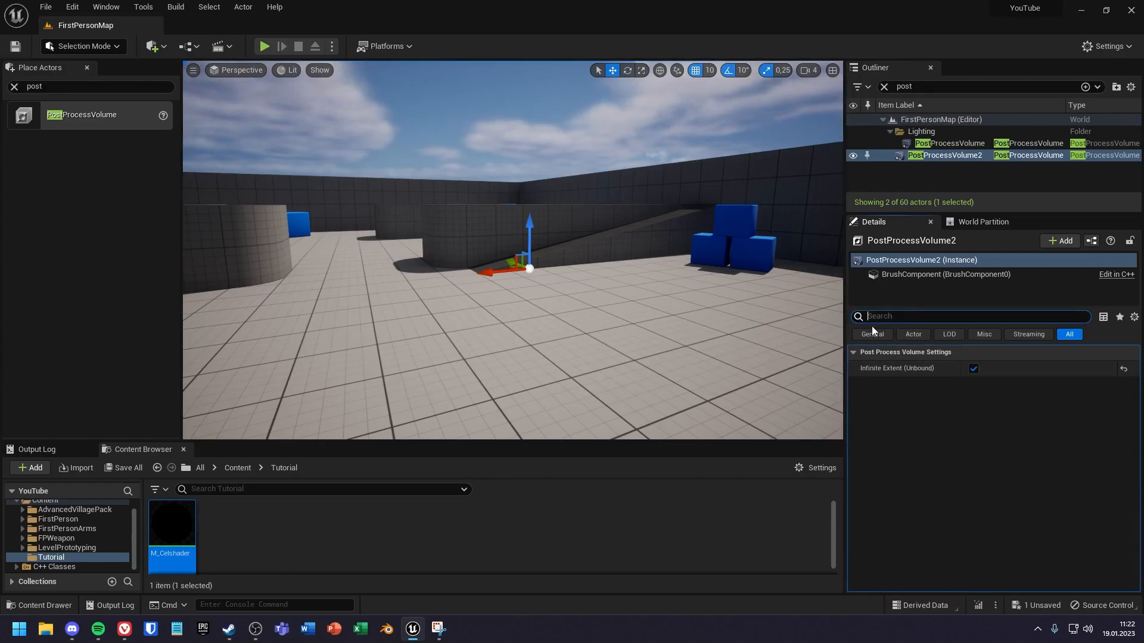
pyautogui.scroll(-3)
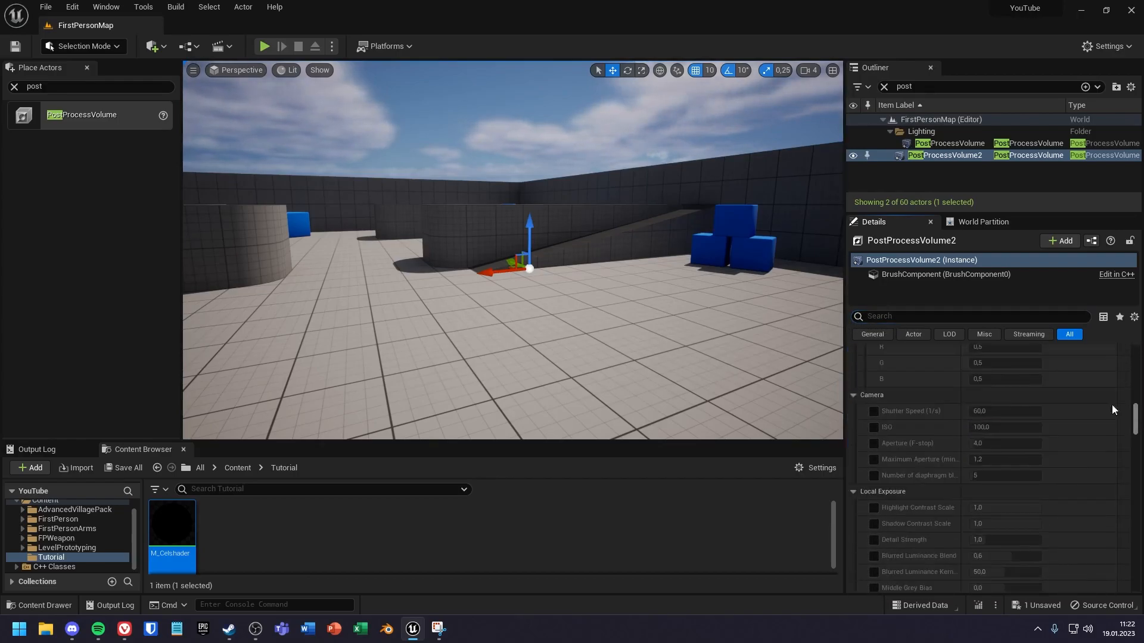
pyautogui.write('mate')
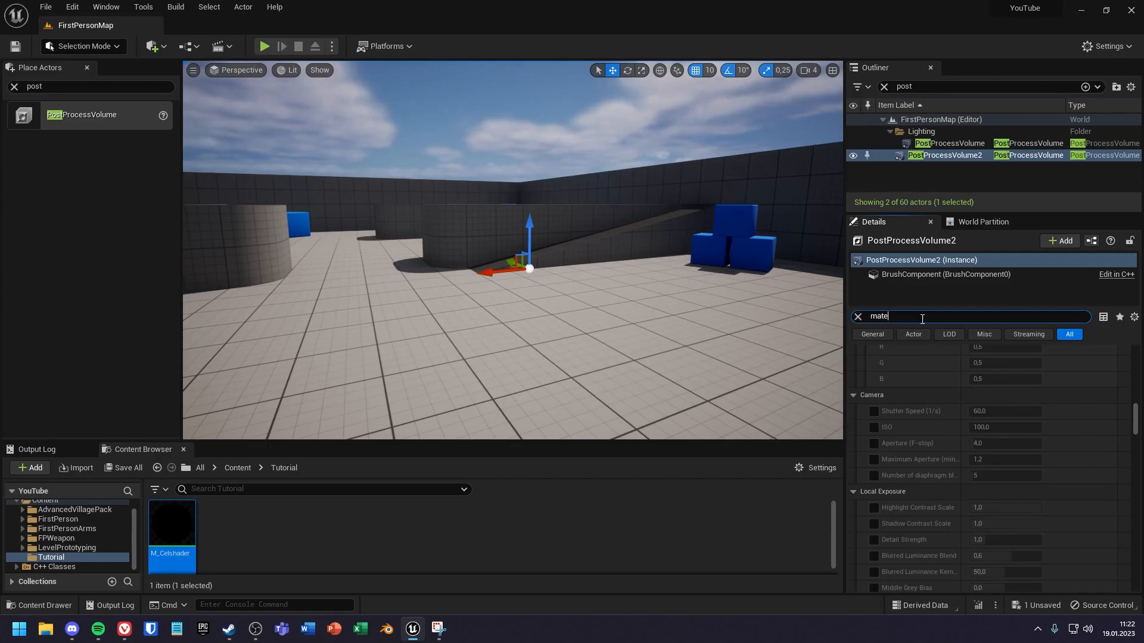
pyautogui.write('ri')
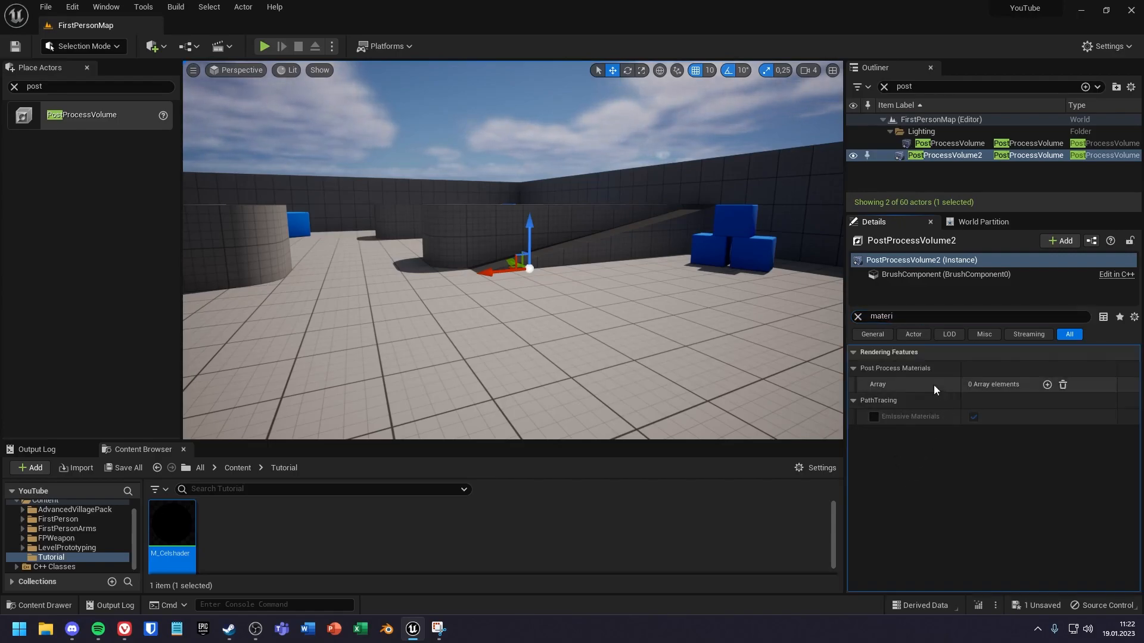
pyautogui.click(1046, 384)
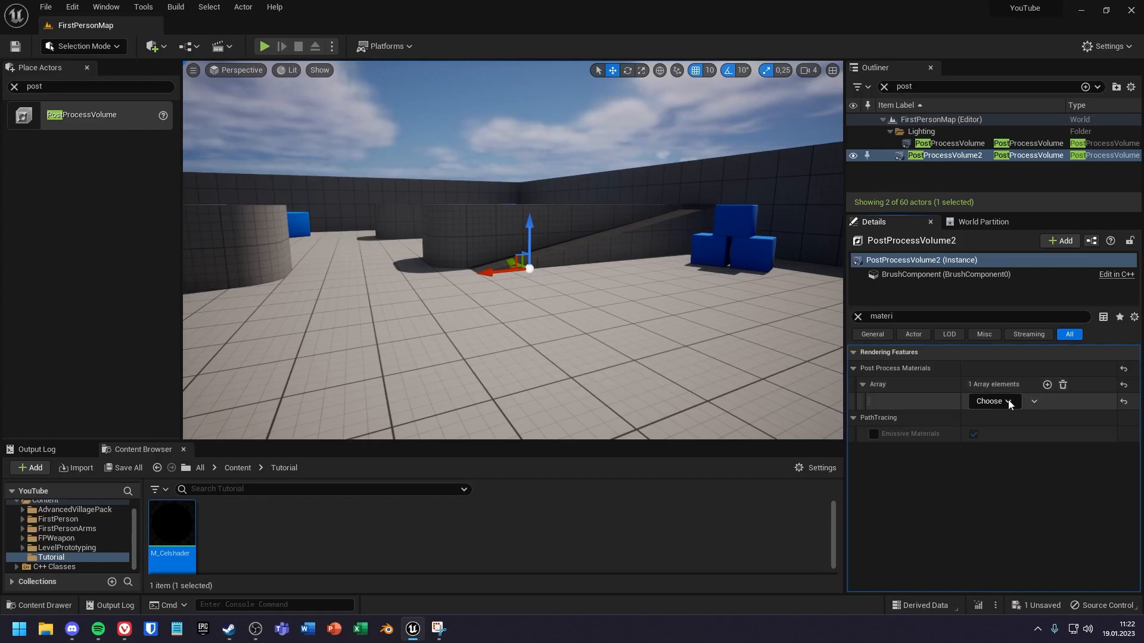